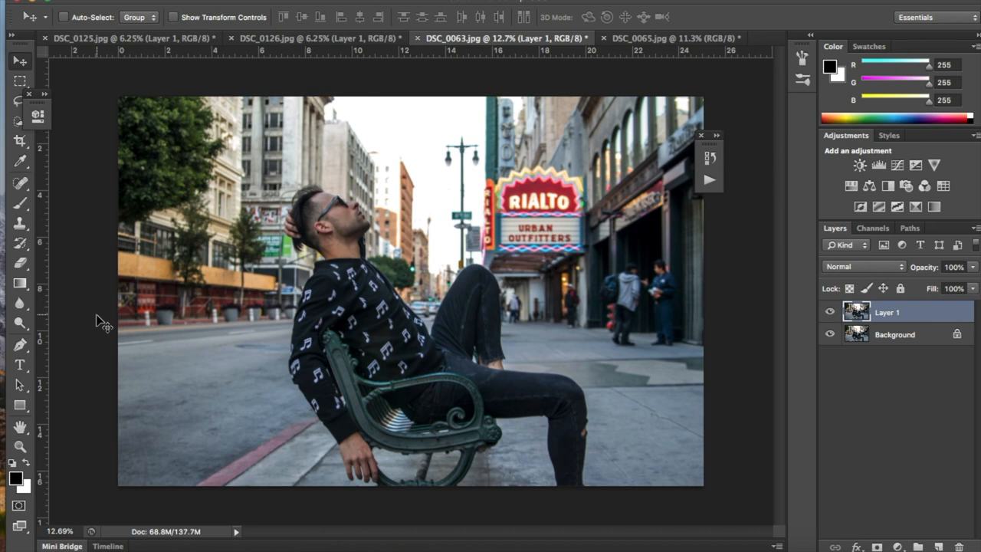
pyautogui.moveTo(641, 38)
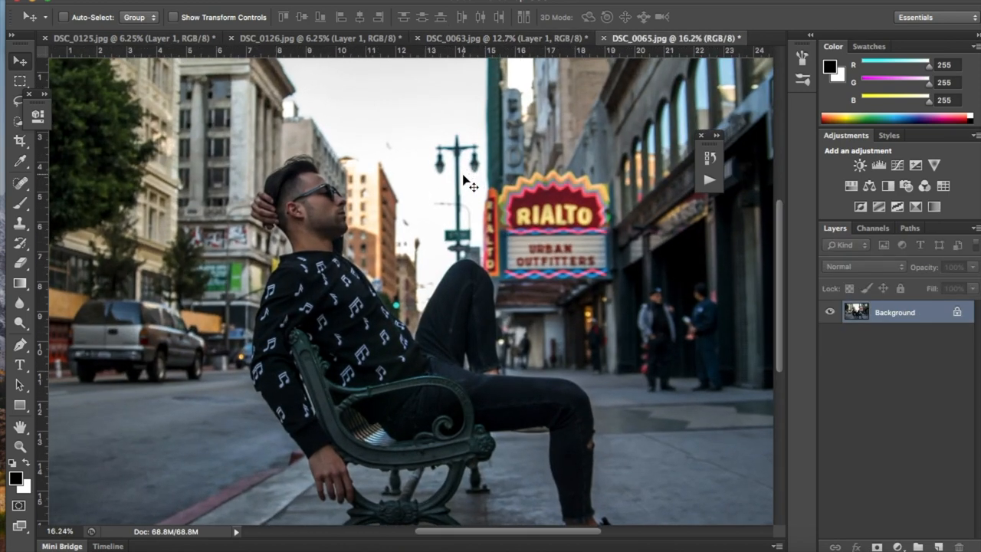
pyautogui.moveTo(86, 391)
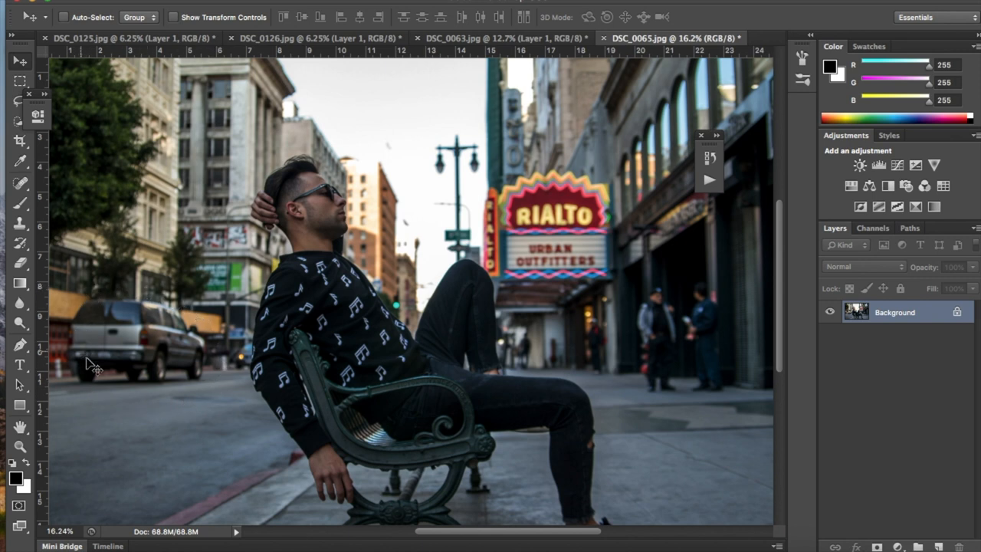
pyautogui.moveTo(64, 330)
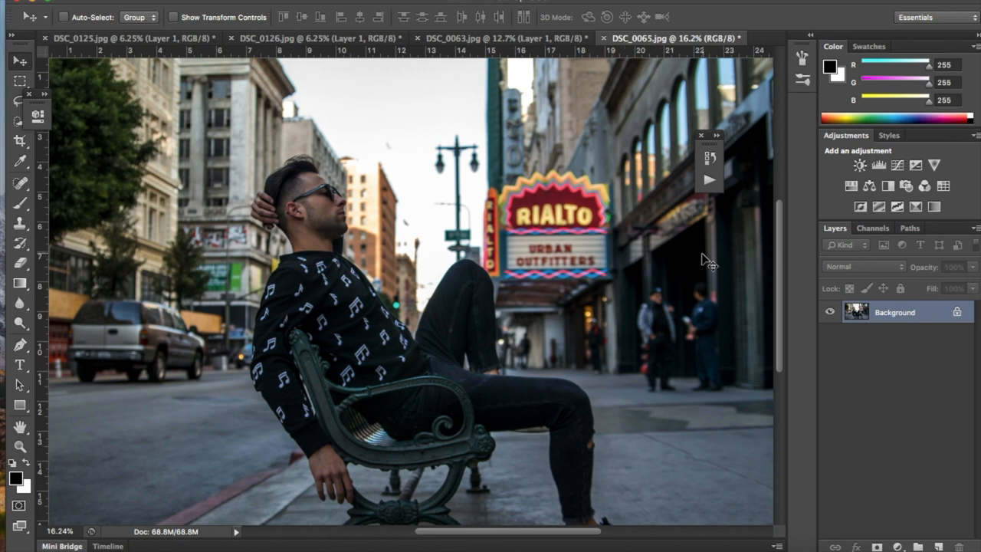
pyautogui.moveTo(661, 300)
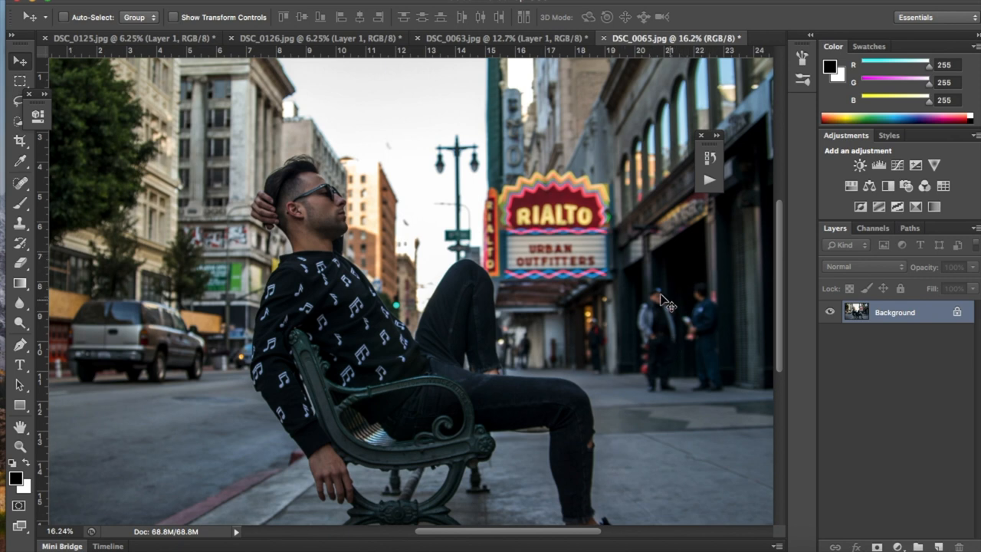
pyautogui.moveTo(652, 294)
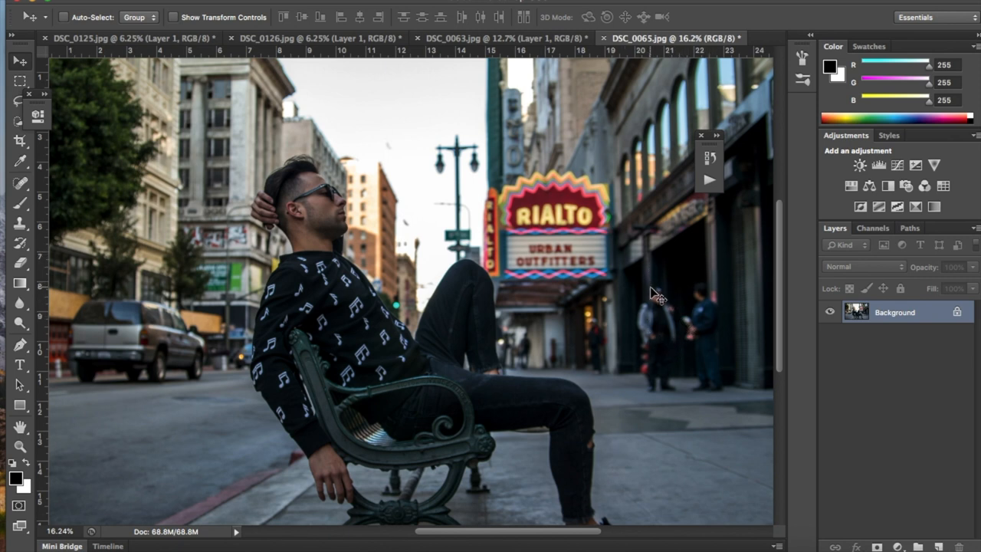
pyautogui.moveTo(655, 283)
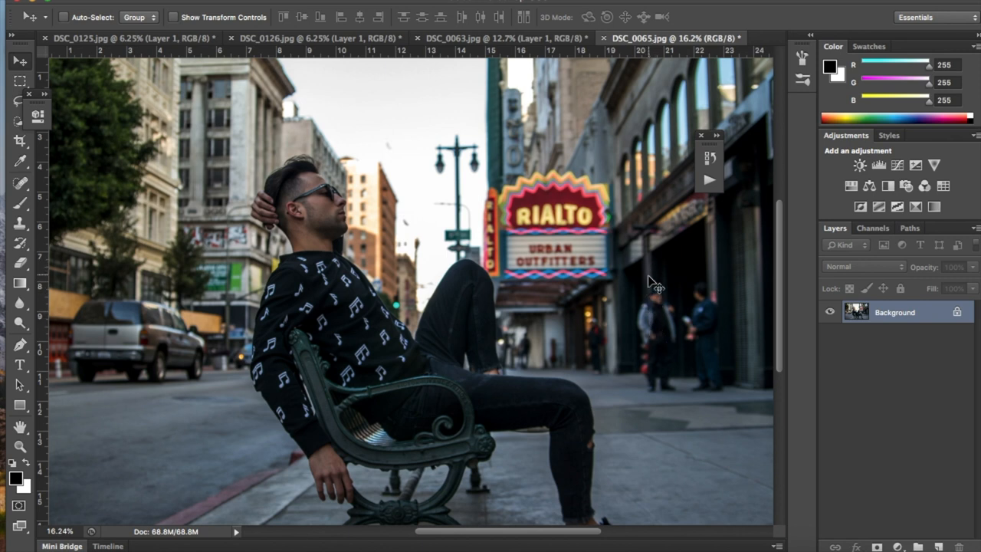
pyautogui.moveTo(651, 376)
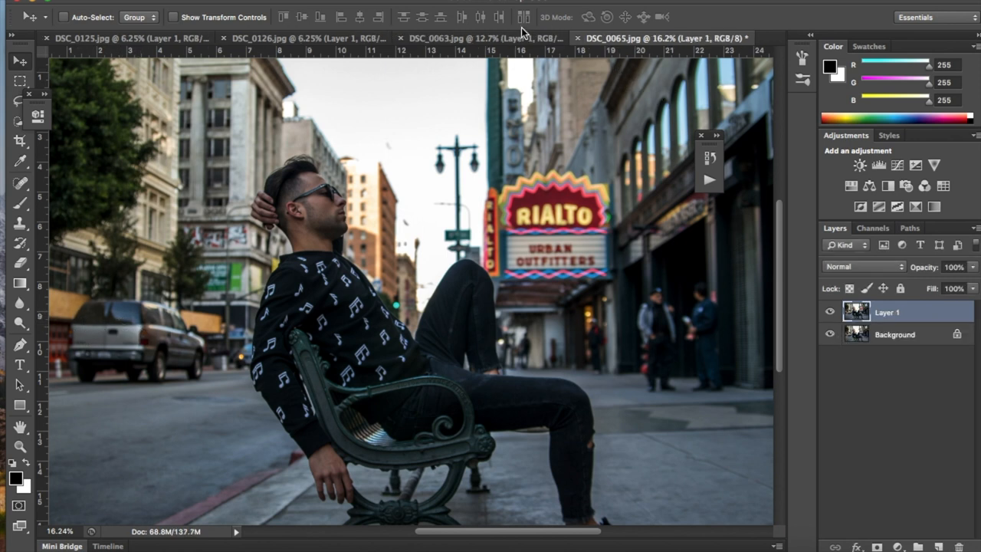
pyautogui.click(478, 37)
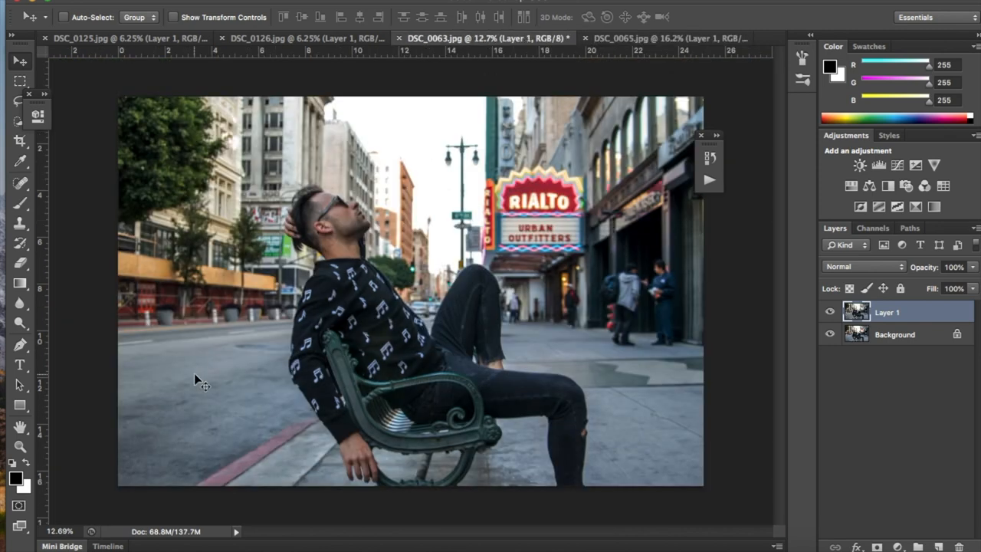
pyautogui.moveTo(297, 93)
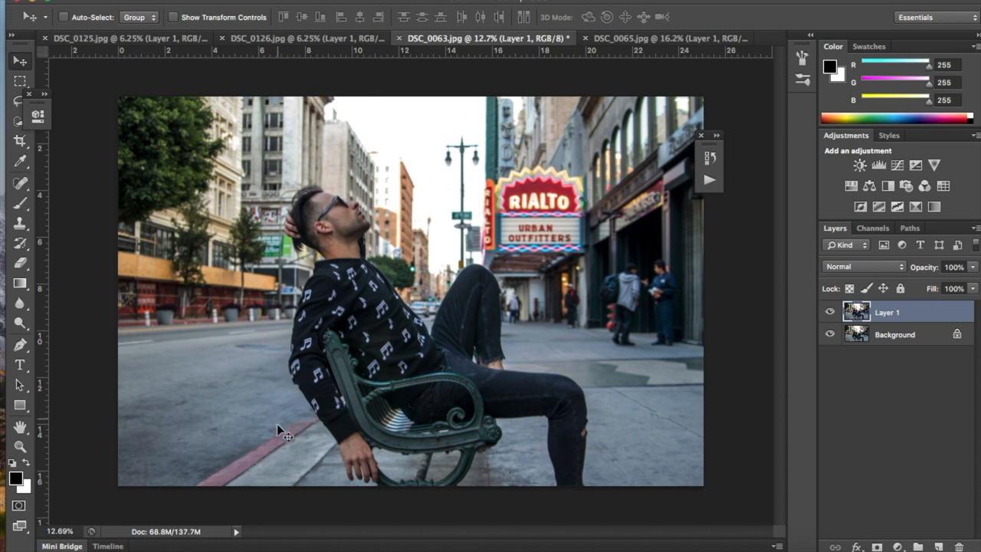
pyautogui.moveTo(18, 74)
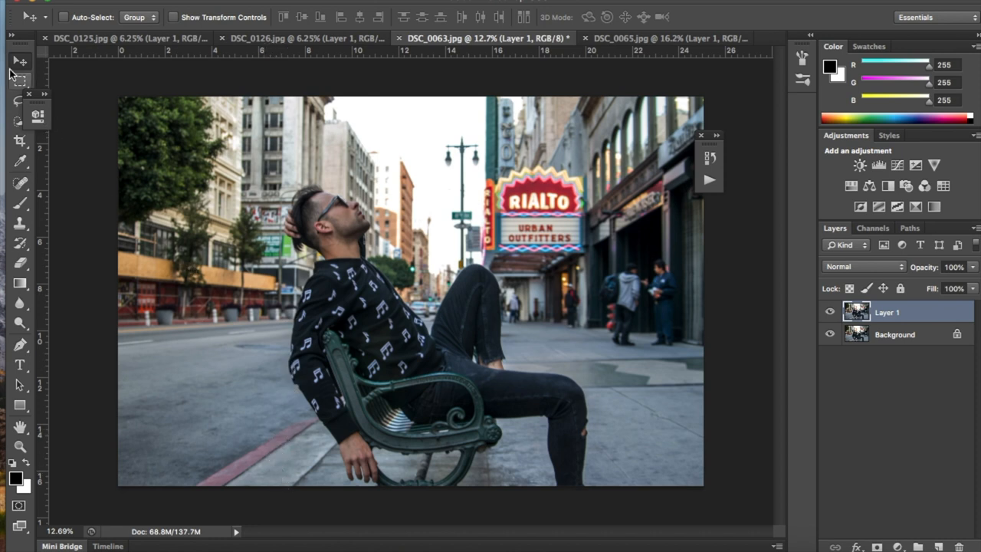
pyautogui.click(19, 79)
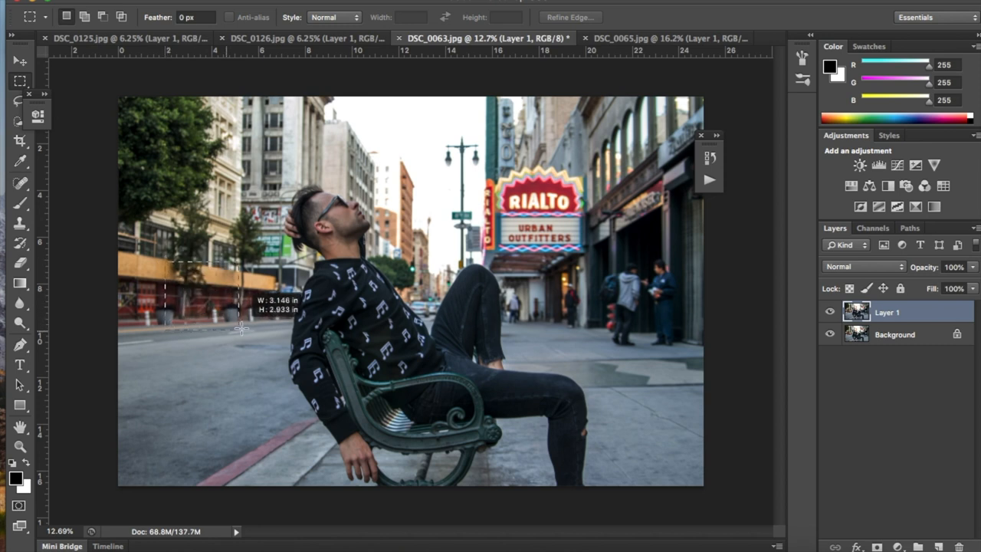
pyautogui.moveTo(239, 330); pyautogui.dragTo(288, 324)
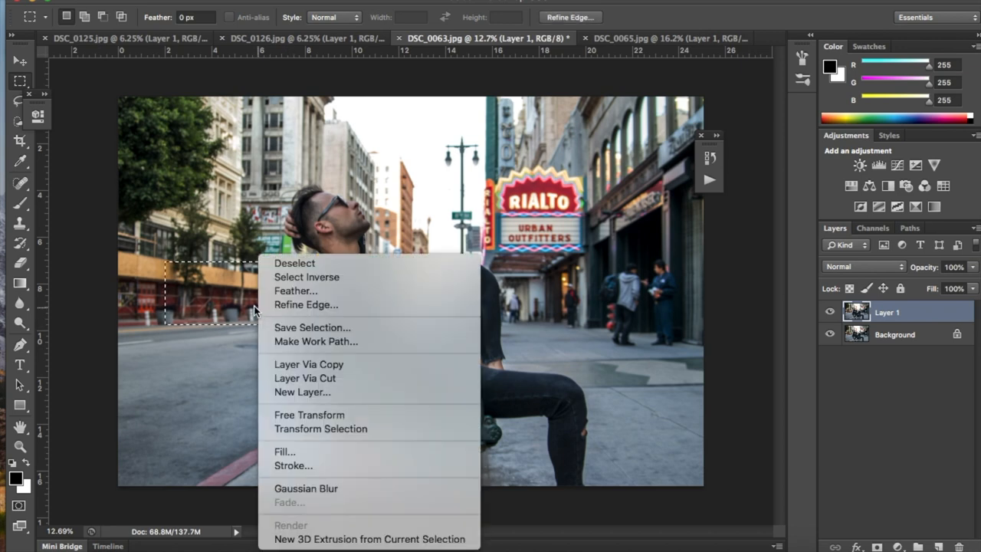
pyautogui.click(294, 263)
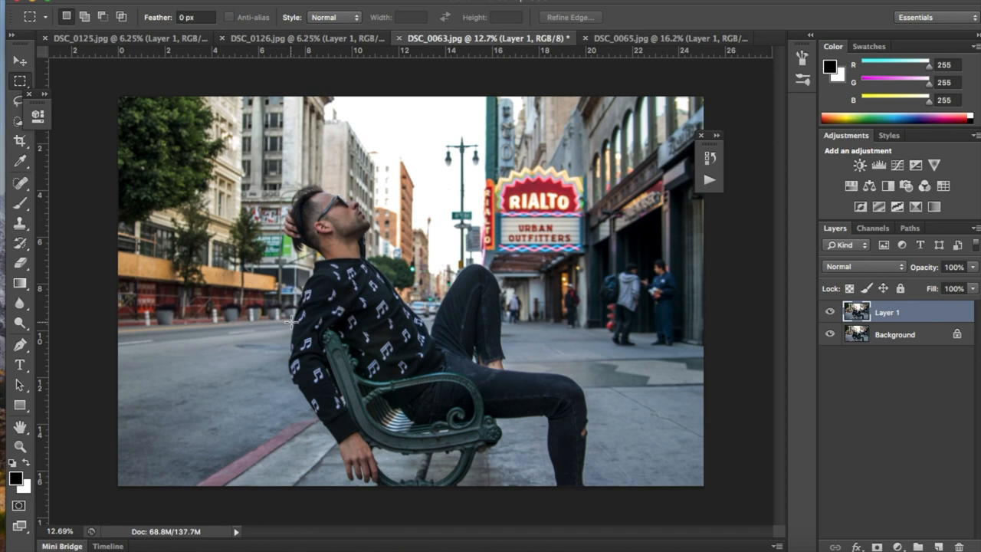
pyautogui.moveTo(168, 267); pyautogui.dragTo(292, 322)
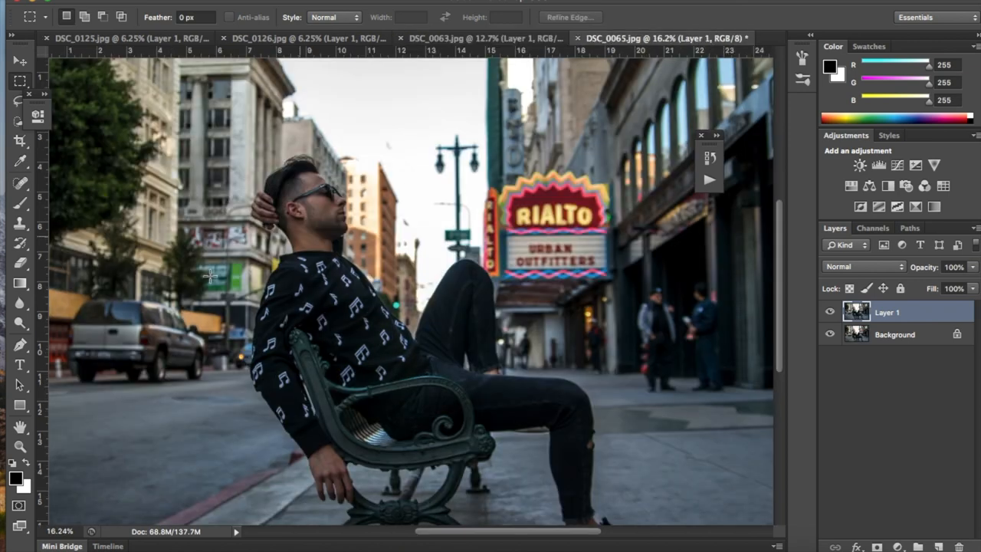
pyautogui.moveTo(153, 341)
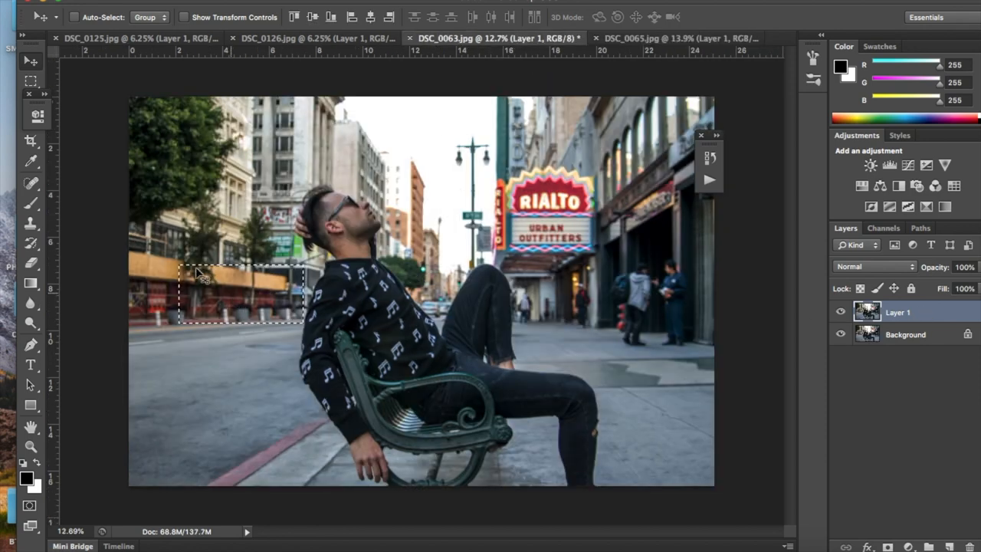
pyautogui.moveTo(187, 345)
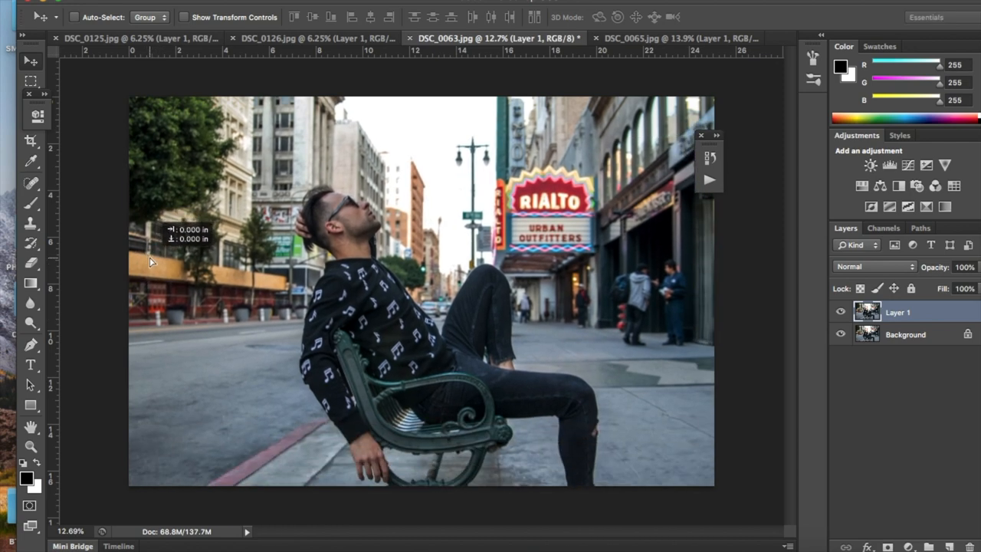
pyautogui.moveTo(89, 222)
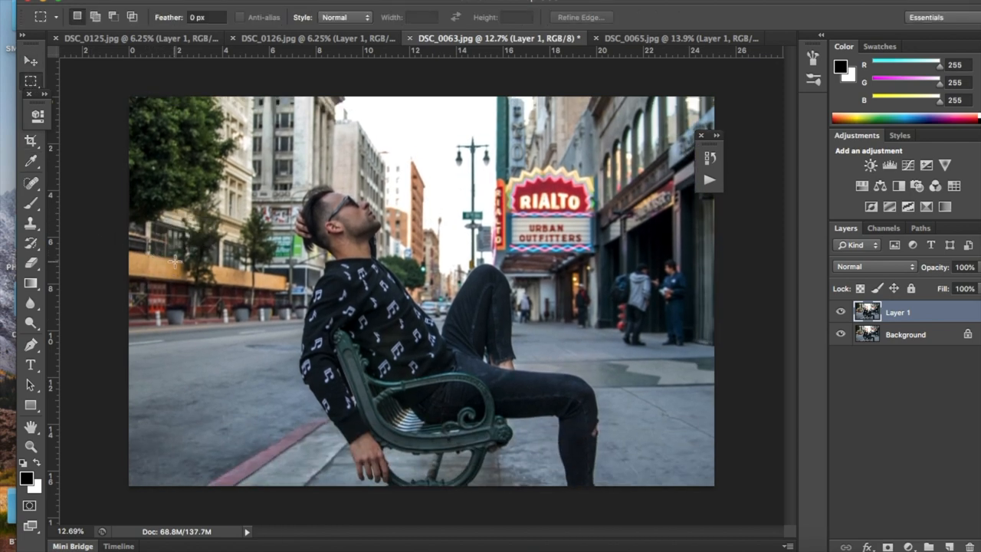
# - Marquee-select the left street strip in DSC_0063 and bring it into the DSC_0065 bench portrait as a new layer
pyautogui.moveTo(175, 264); pyautogui.dragTo(276, 336)
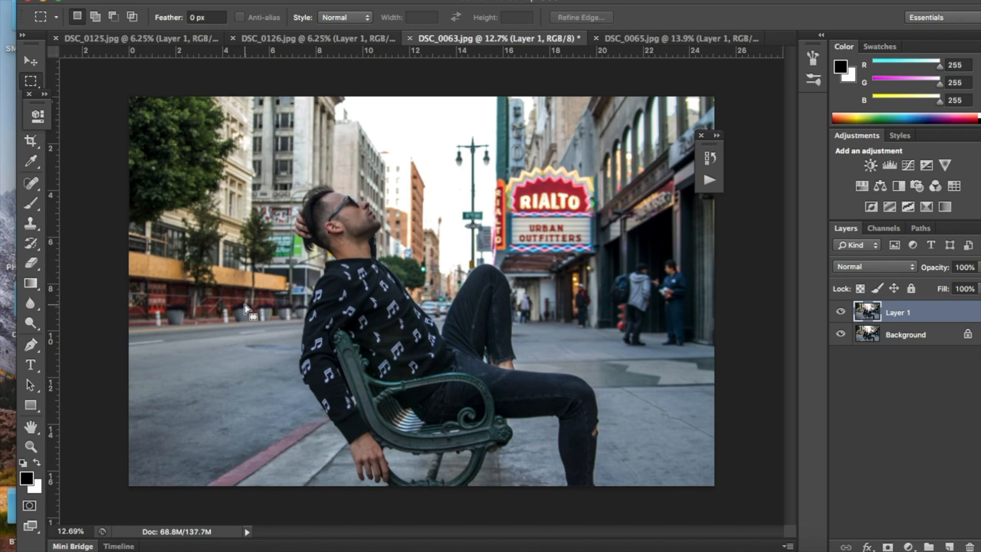
pyautogui.moveTo(167, 266); pyautogui.dragTo(276, 329)
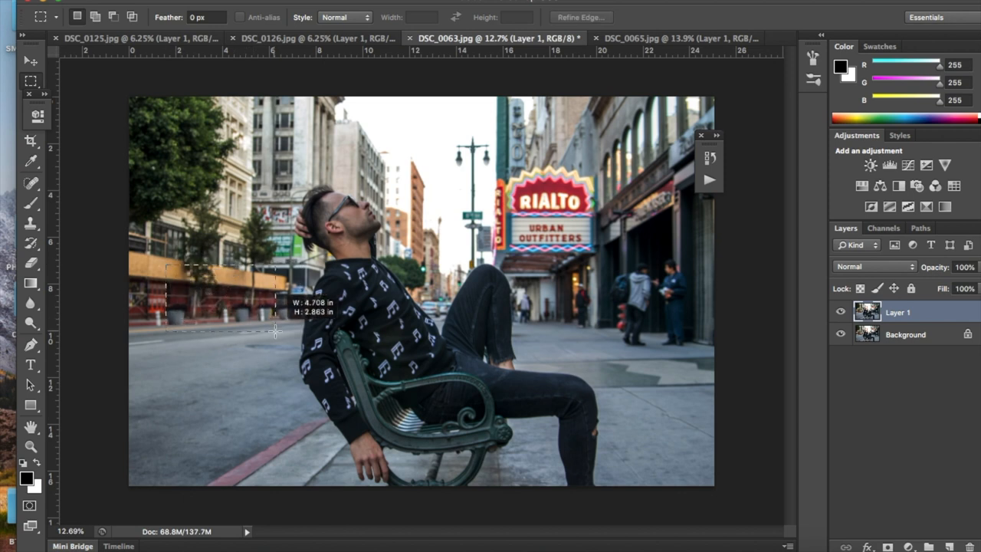
pyautogui.moveTo(165, 266); pyautogui.dragTo(297, 331)
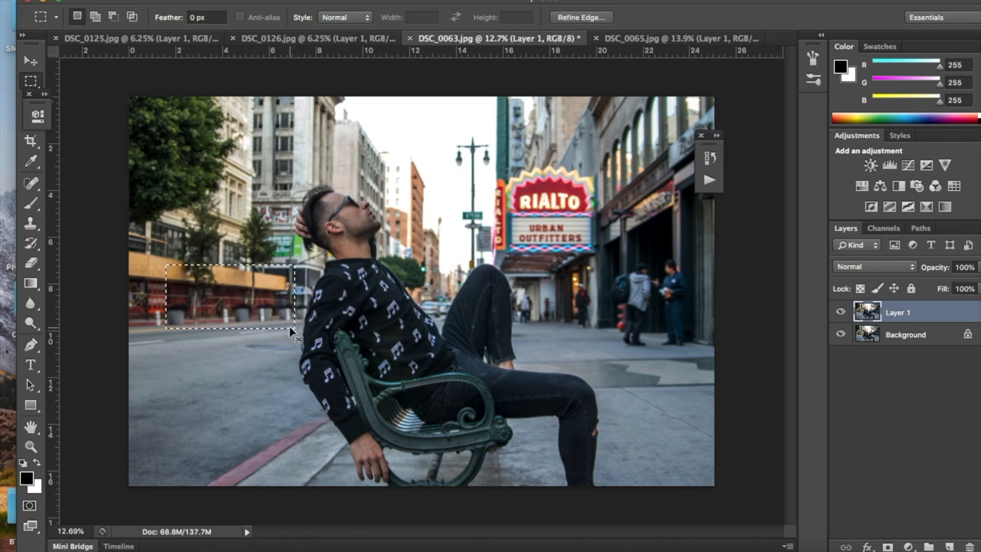
pyautogui.click(672, 38)
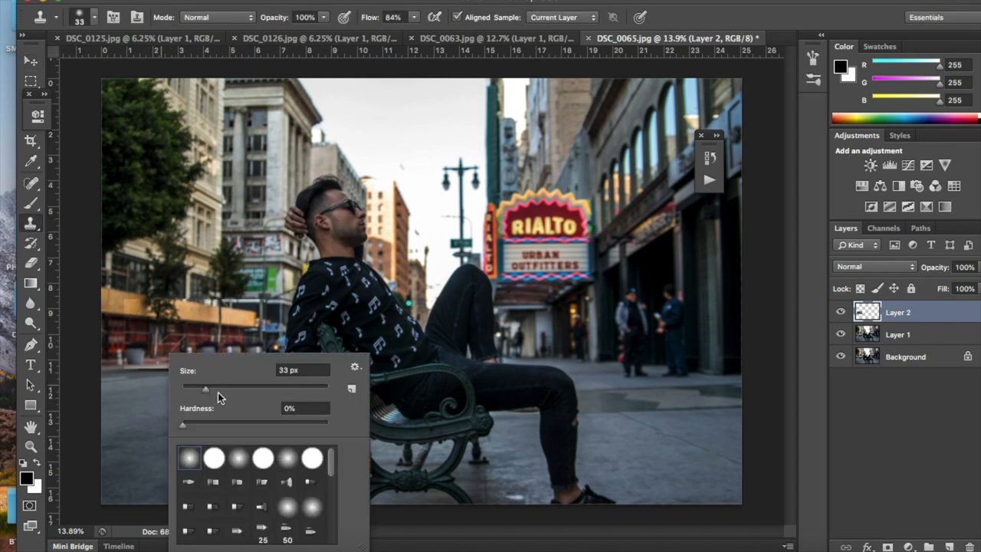
# - Choose a small soft-edged Clone Stamp brush for blending the street patch seams on Layer 2
pyautogui.click(215, 457)
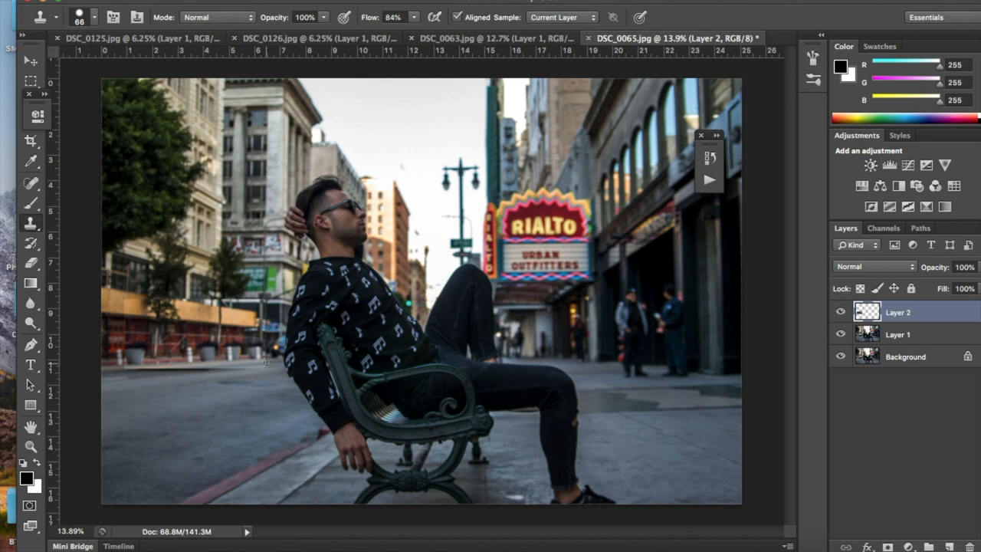
pyautogui.moveTo(282, 392)
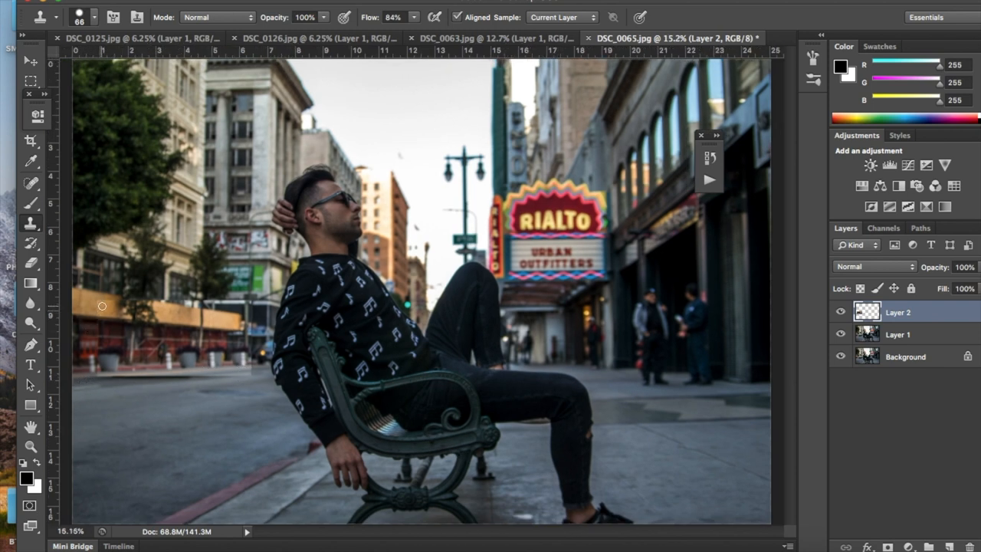
pyautogui.moveTo(168, 299)
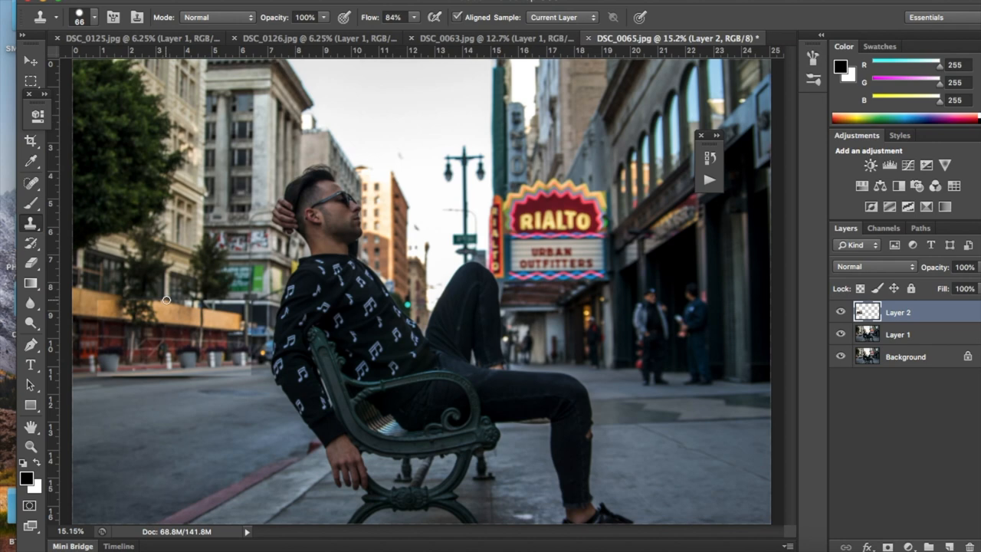
pyautogui.moveTo(190, 381)
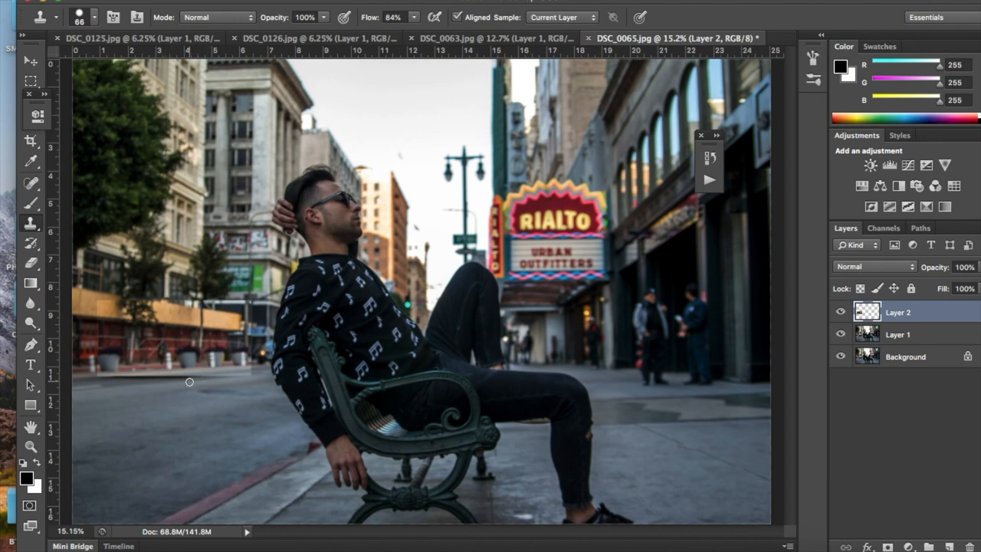
pyautogui.moveTo(337, 43)
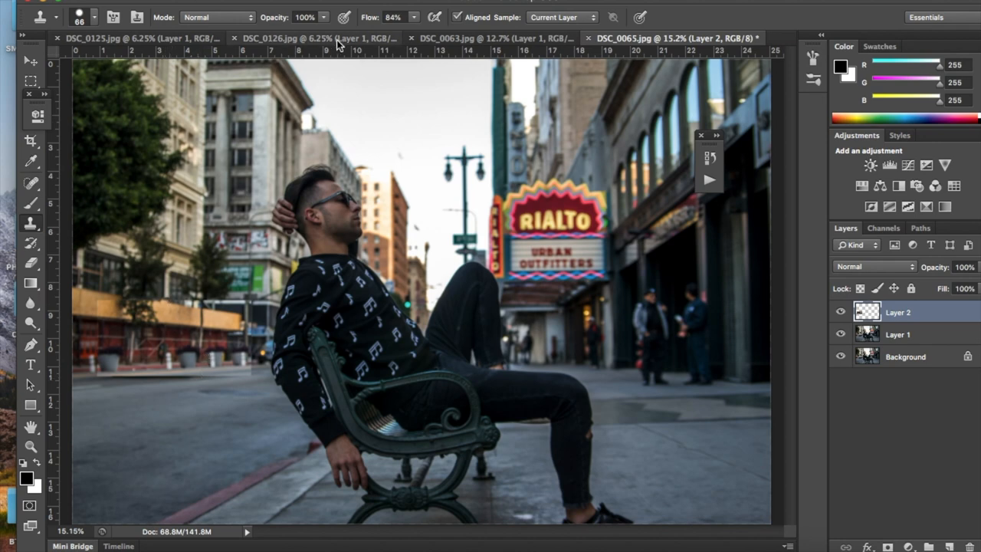
# - Switch to the DSC_0126 companion shot and marquee-select the left strip covering the pedestrian's spot
pyautogui.click(314, 38)
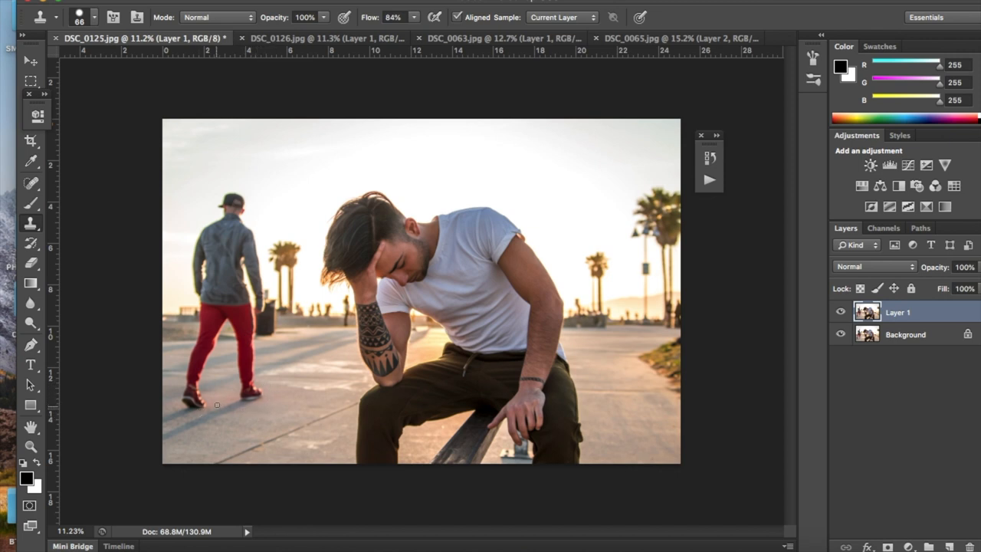
pyautogui.click(314, 38)
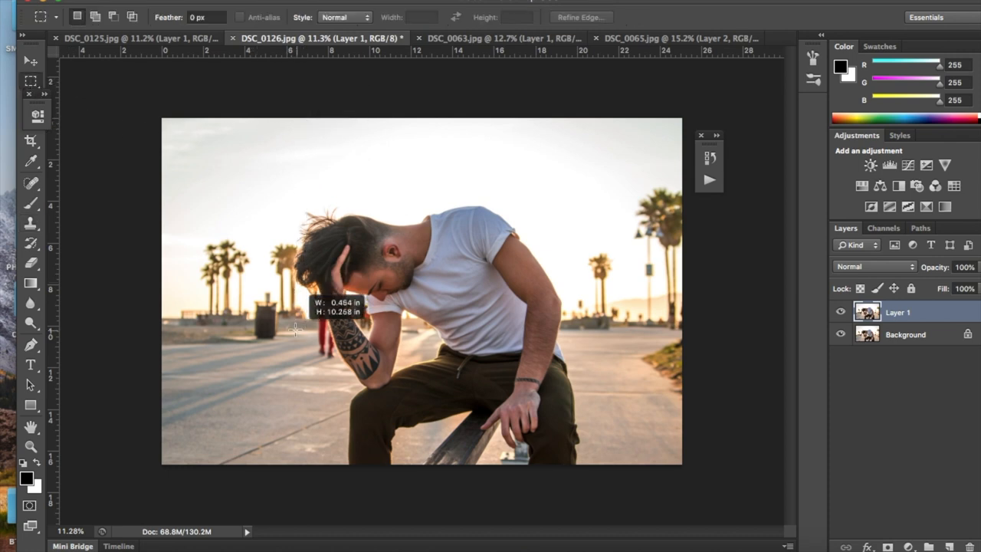
pyautogui.moveTo(284, 123); pyautogui.dragTo(276, 360)
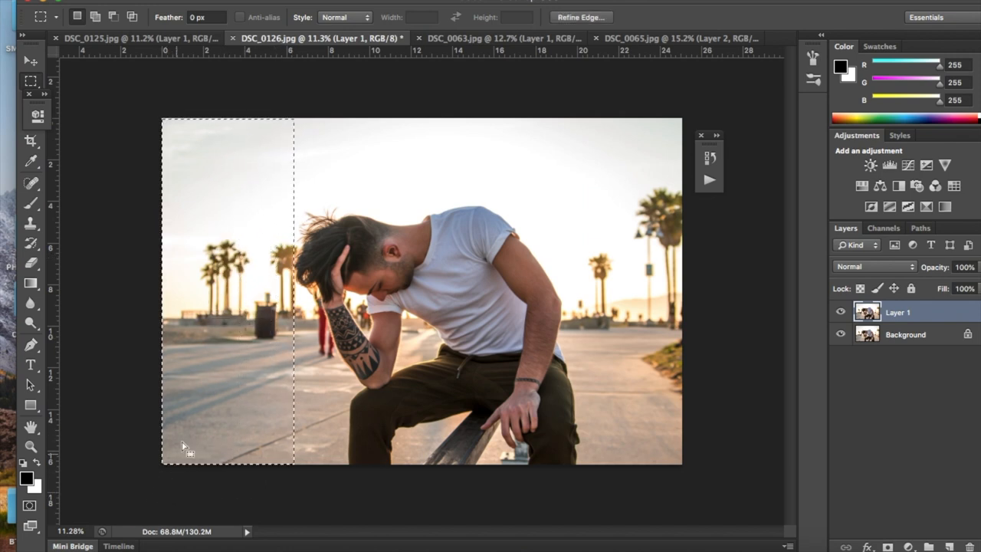
pyautogui.moveTo(305, 78)
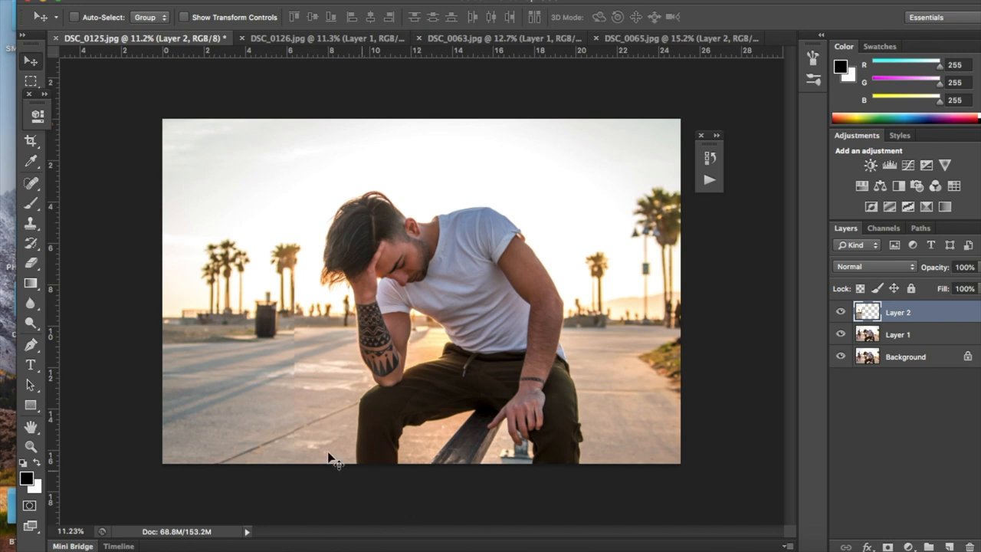
pyautogui.moveTo(278, 408)
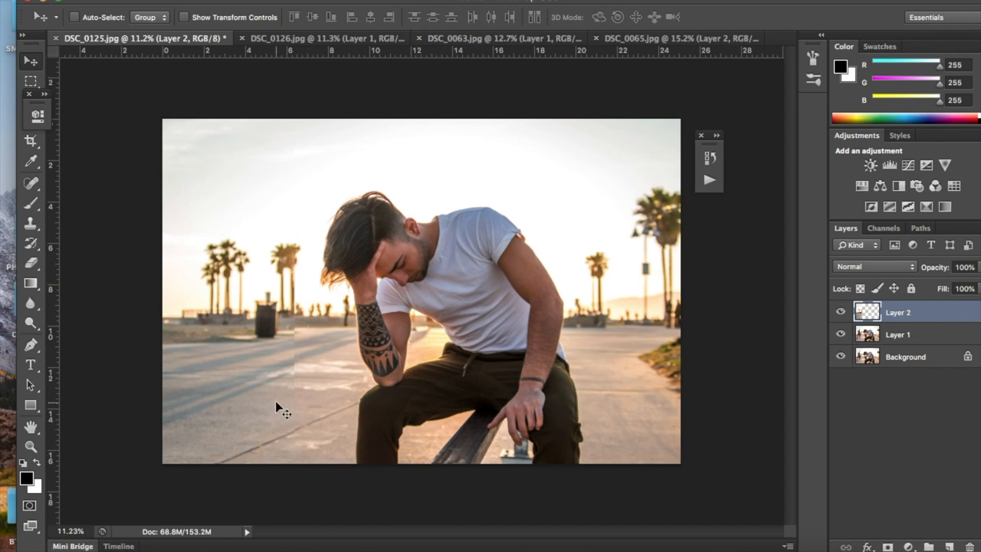
pyautogui.moveTo(322, 447)
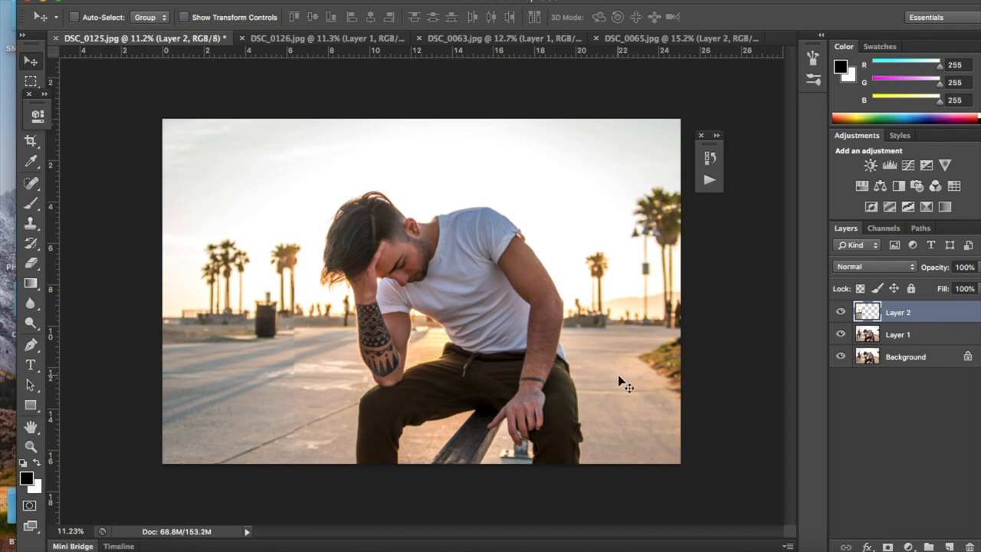
pyautogui.moveTo(429, 54)
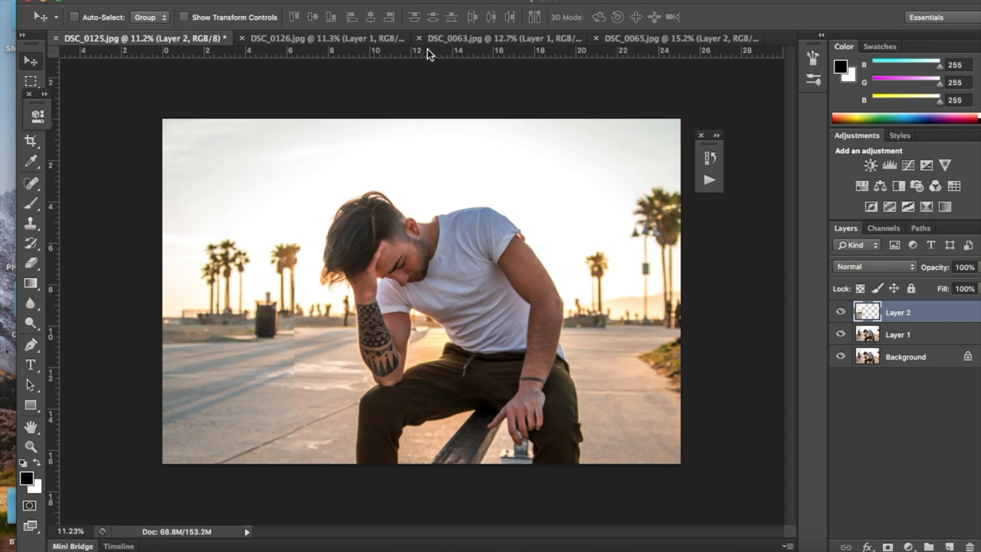
# - Return to the DSC_0125 white-shirt portrait holding the pasted left-strip layer
pyautogui.click(314, 39)
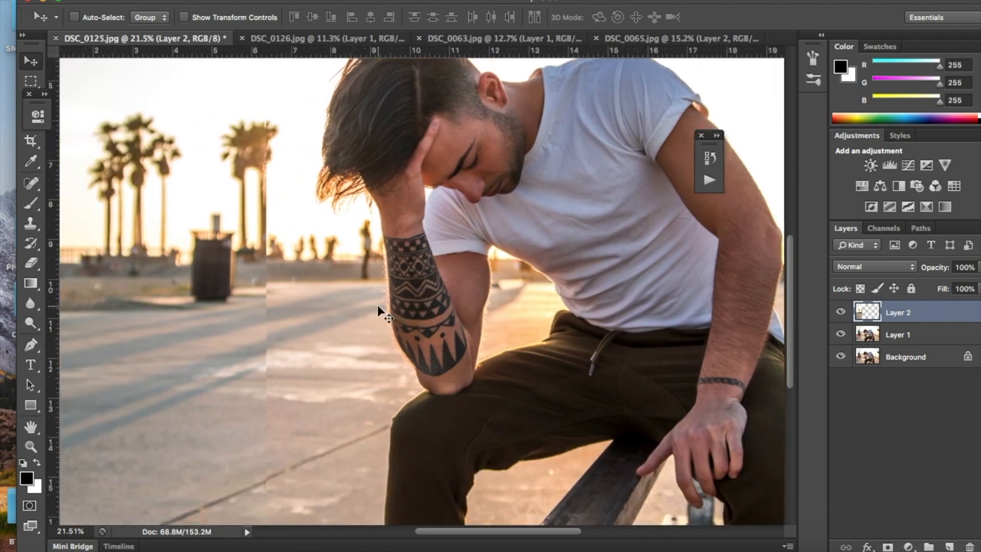
pyautogui.moveTo(260, 361)
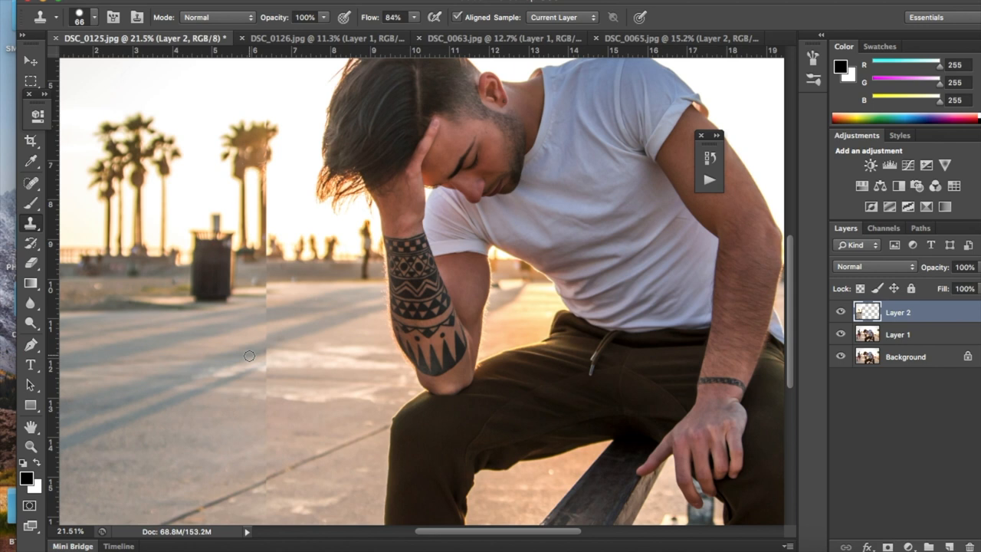
pyautogui.moveTo(266, 346)
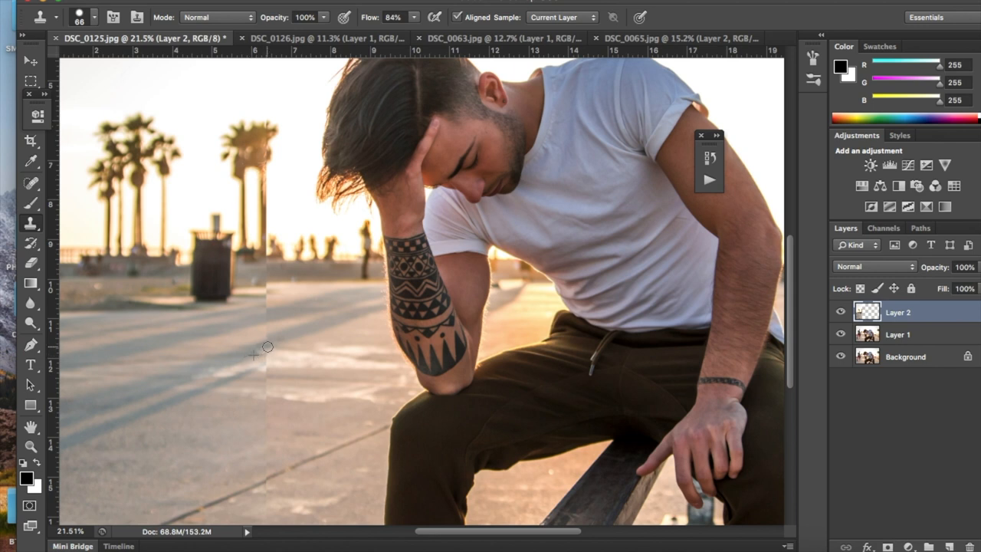